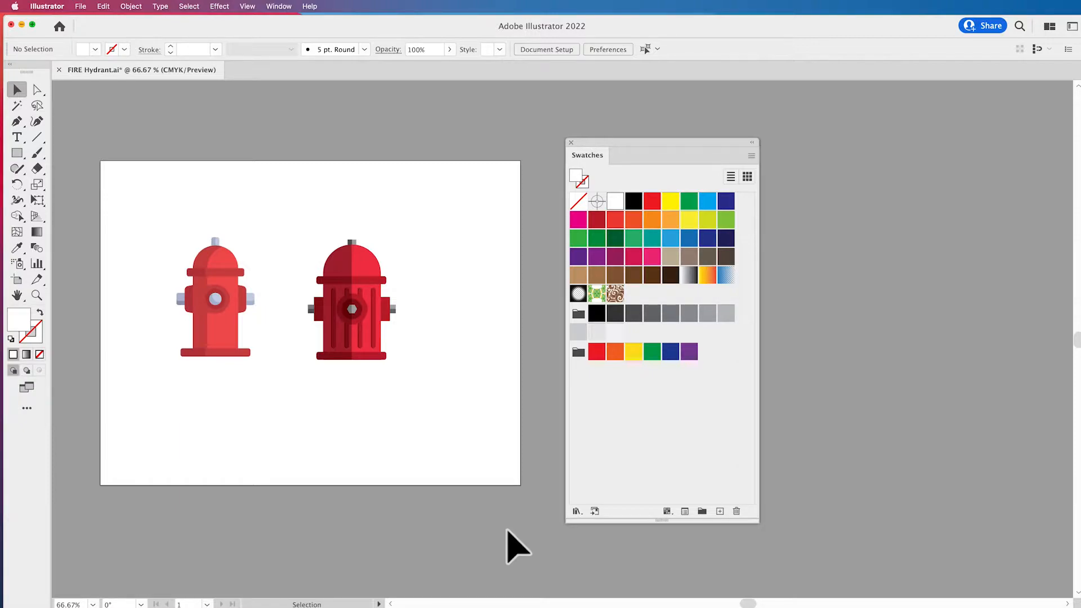
mouse_move(441, 435)
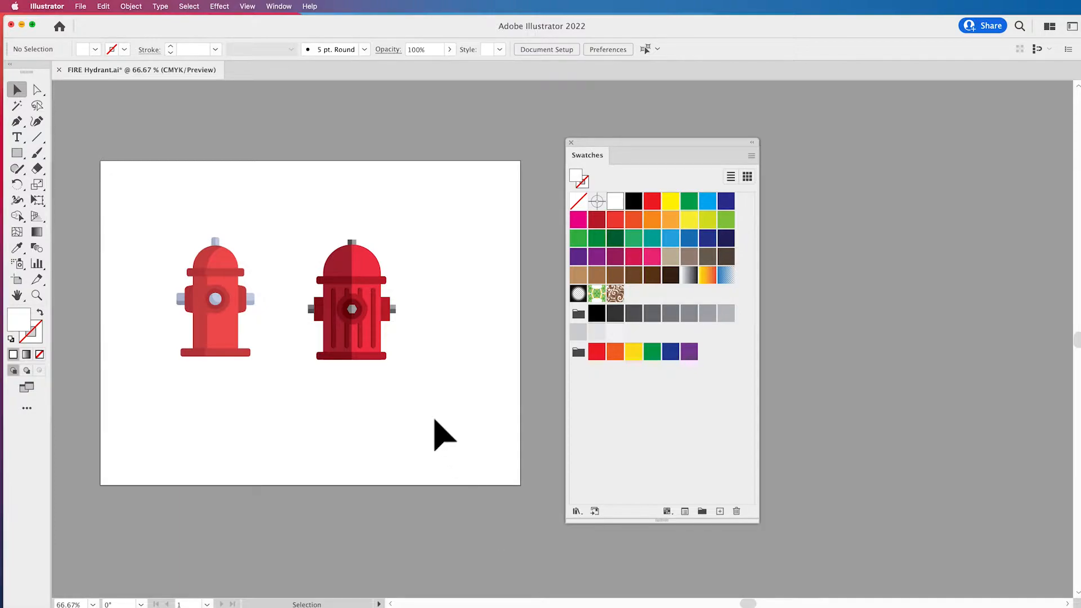
mouse_move(435, 380)
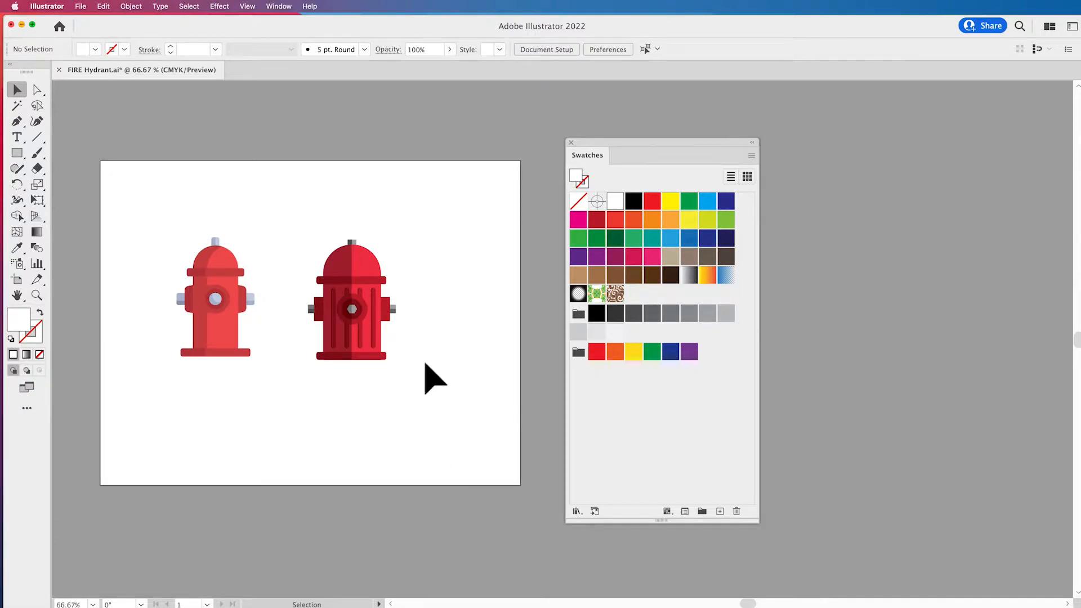
Select the vector fire hydrant artwork on the artboard.
click(351, 279)
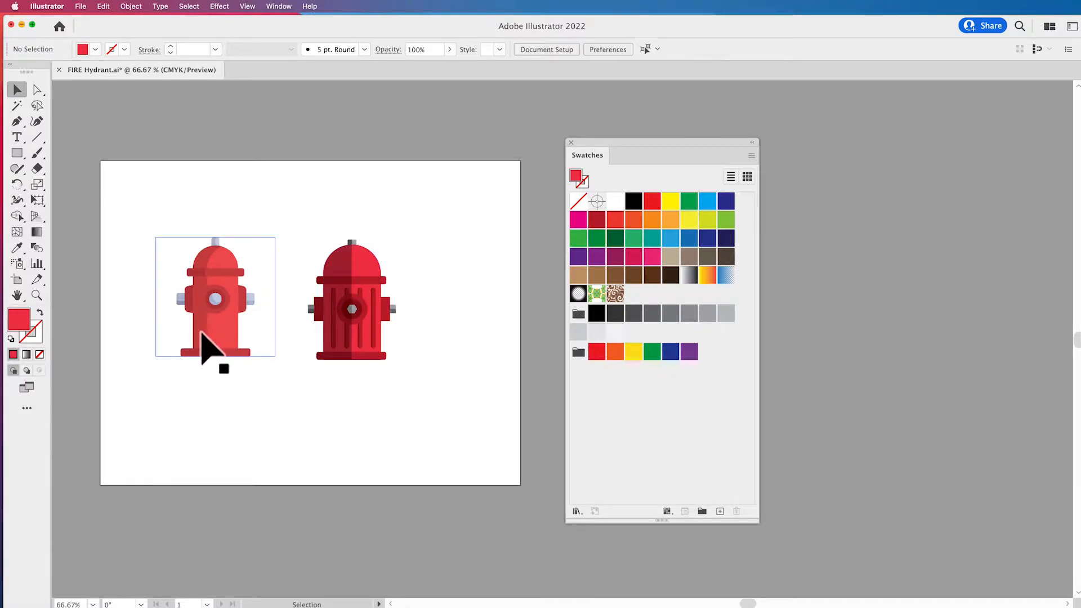
click(214, 296)
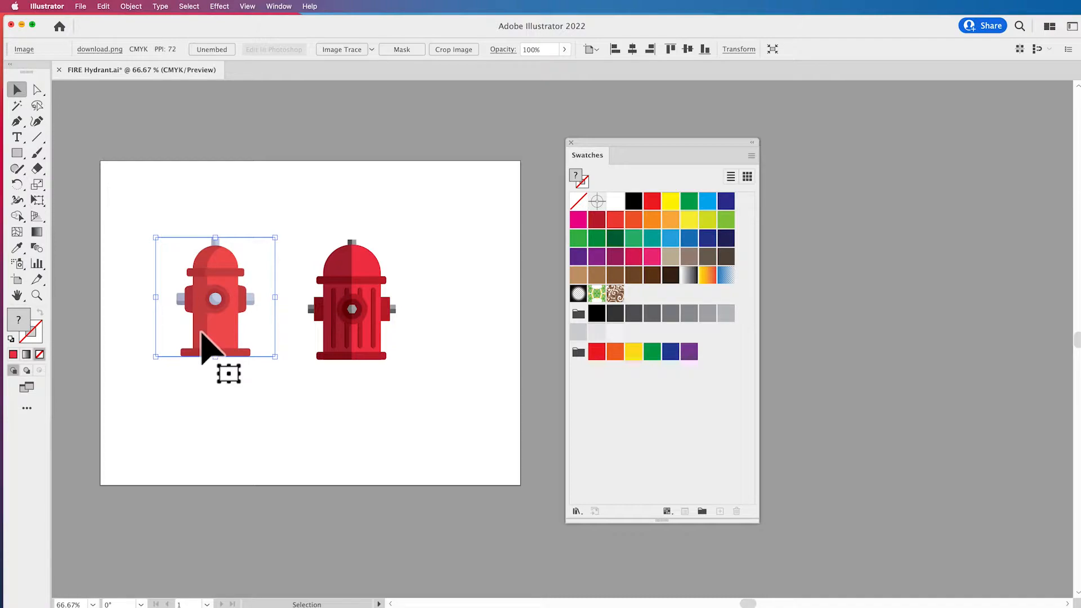
click(438, 409)
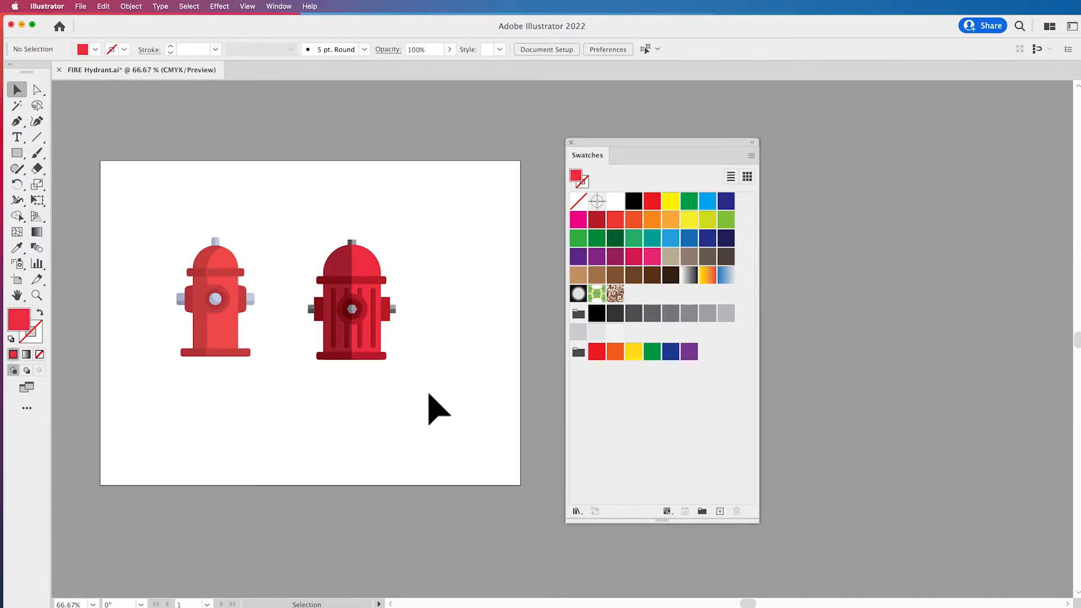
click(351, 299)
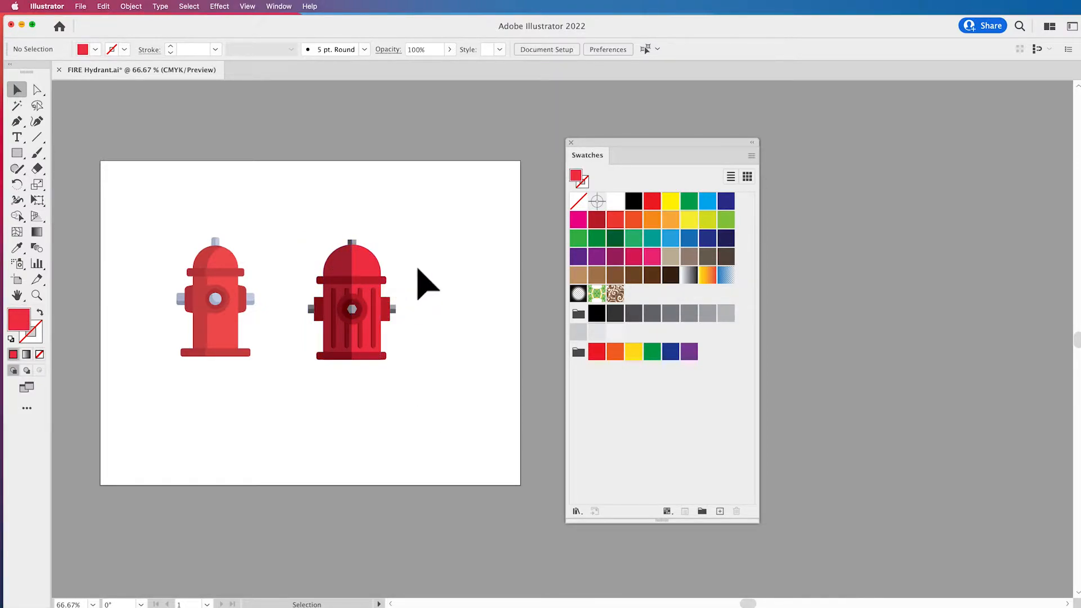
mouse_move(679, 320)
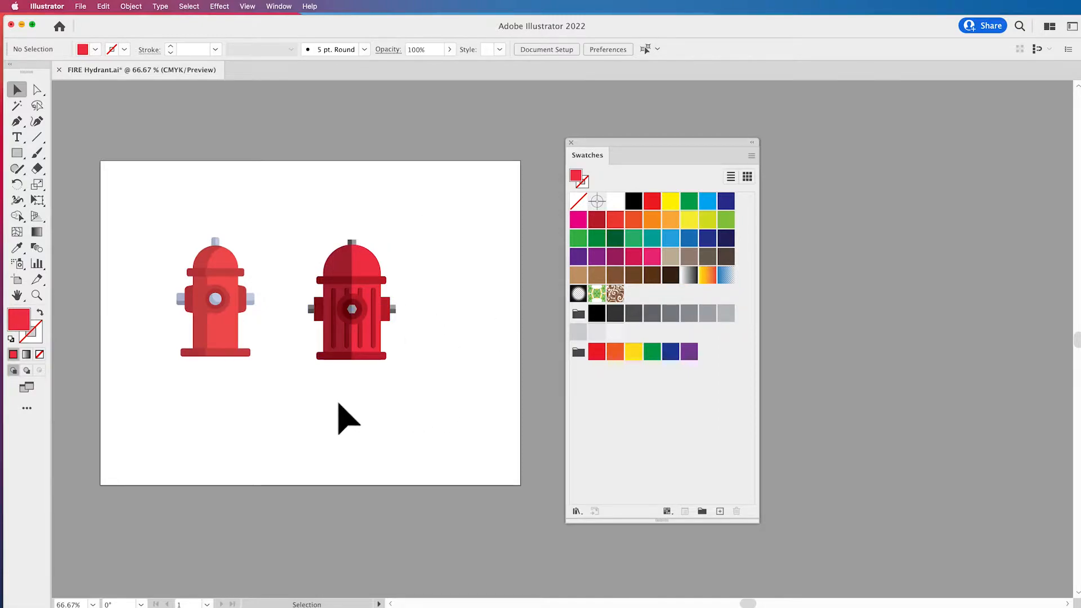
mouse_move(514, 315)
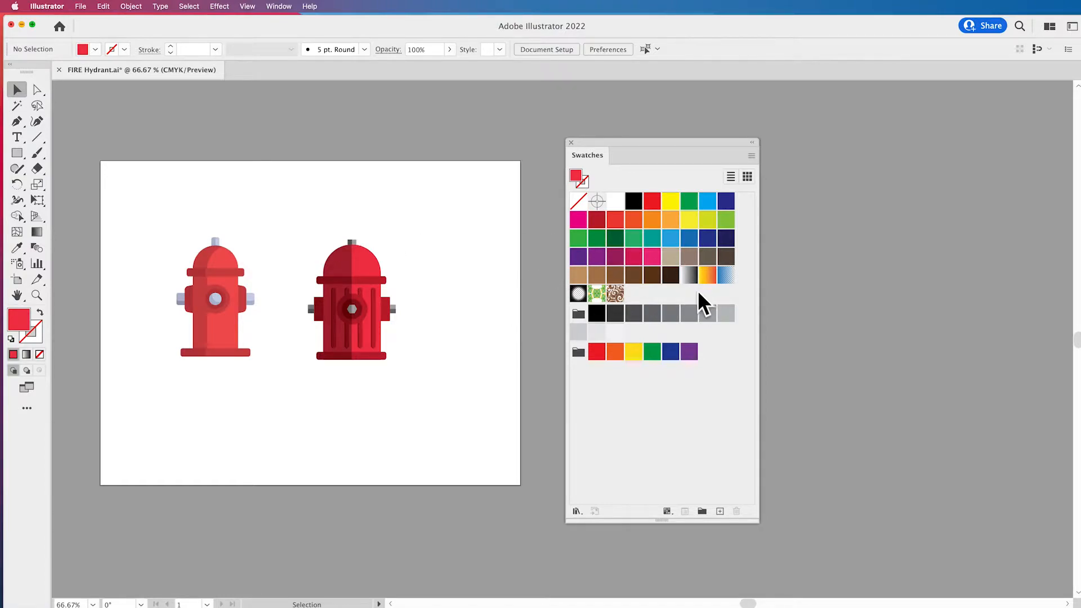
mouse_move(432, 337)
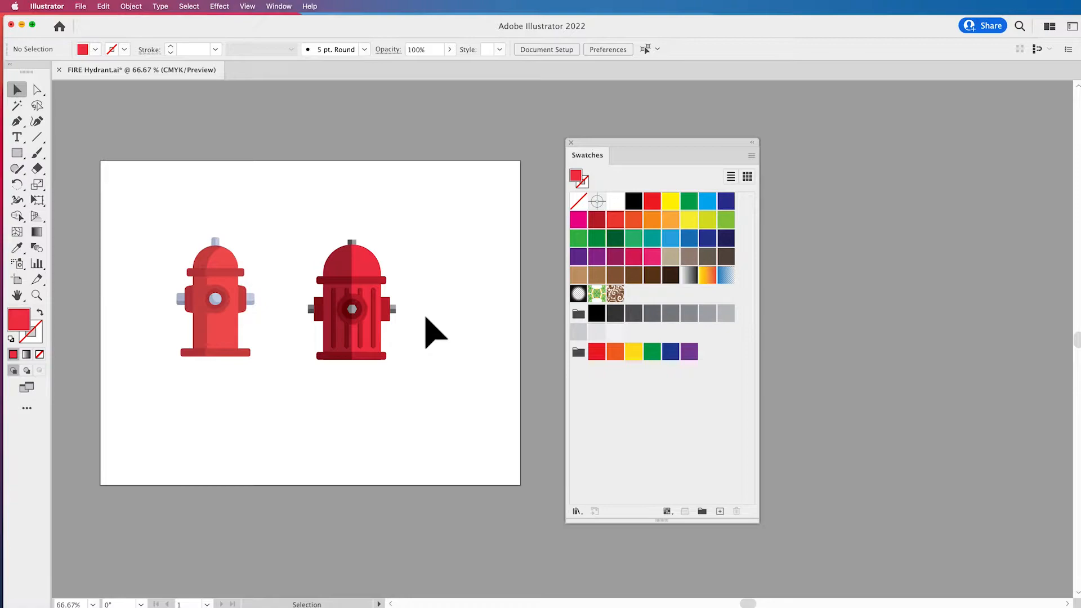
mouse_move(306, 224)
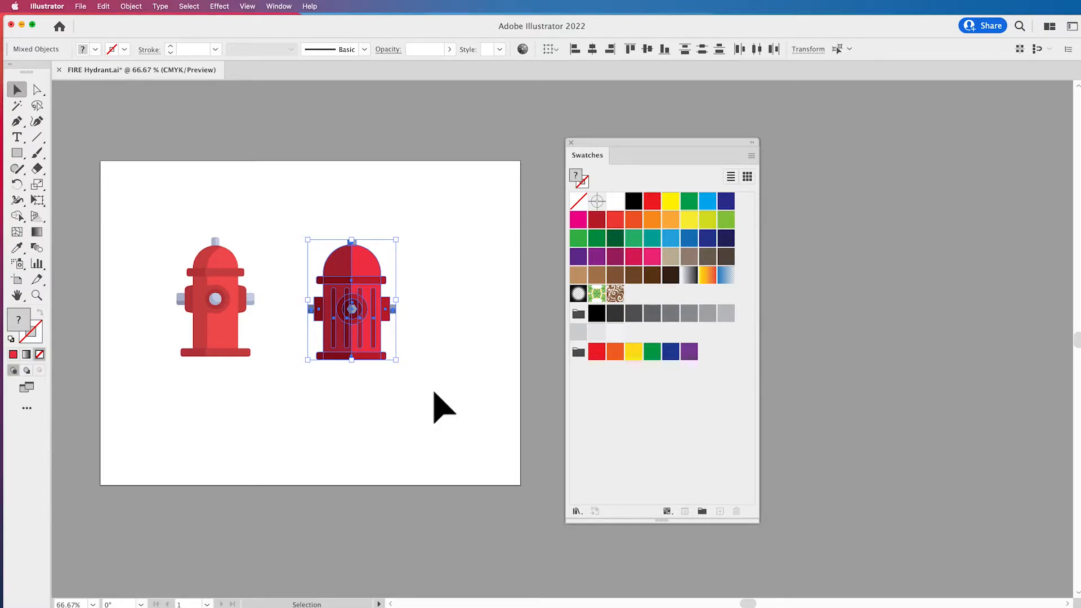
Add the vector hydrant's reds and greys to the Swatches via Add Selected Colors, then select the hydrant photo.
click(751, 158)
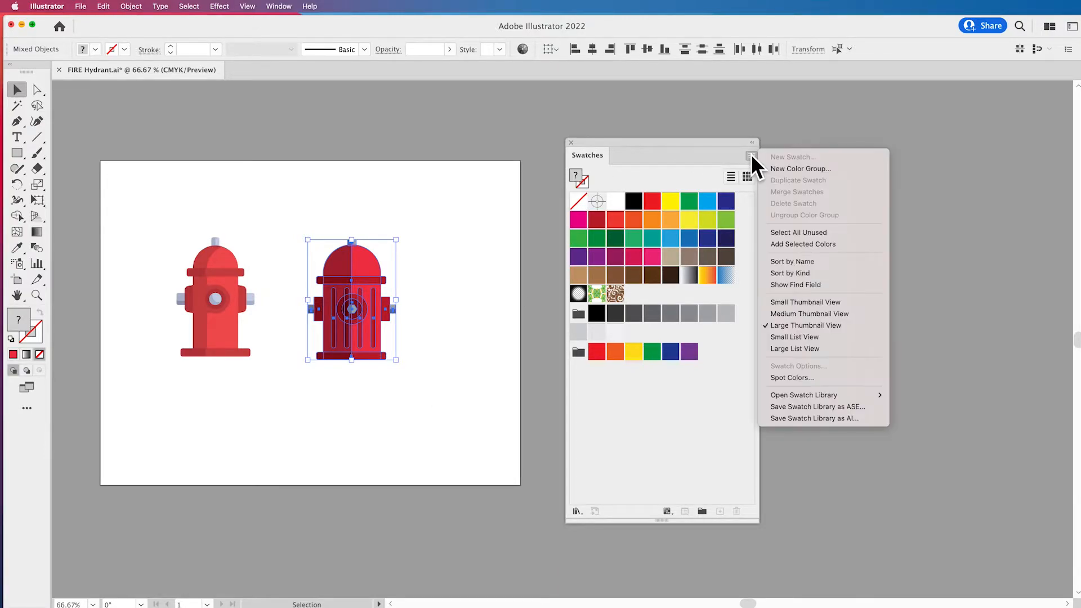
mouse_move(803, 245)
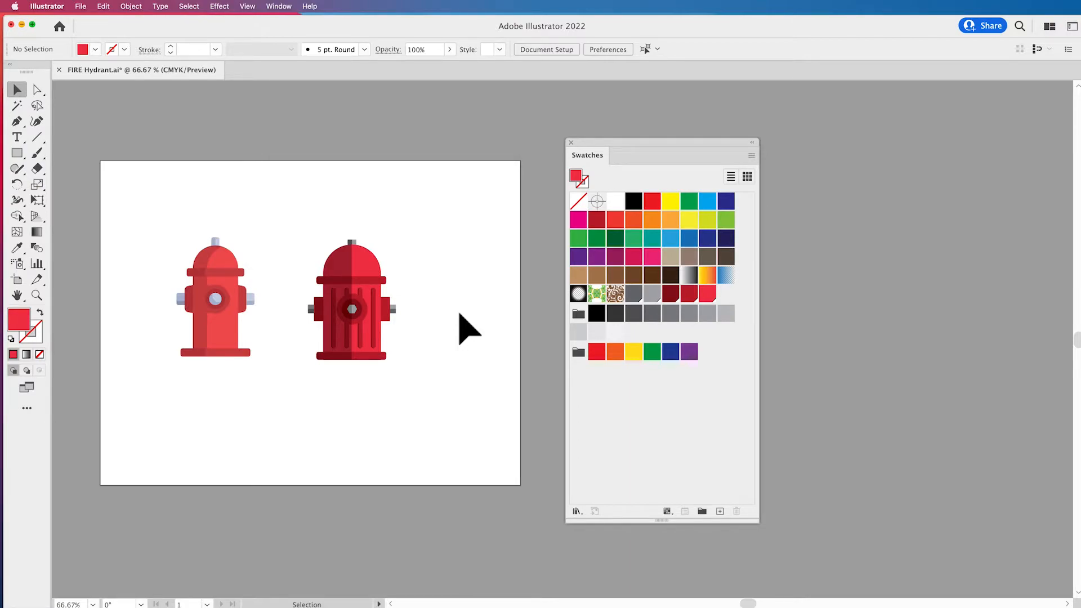
click(351, 300)
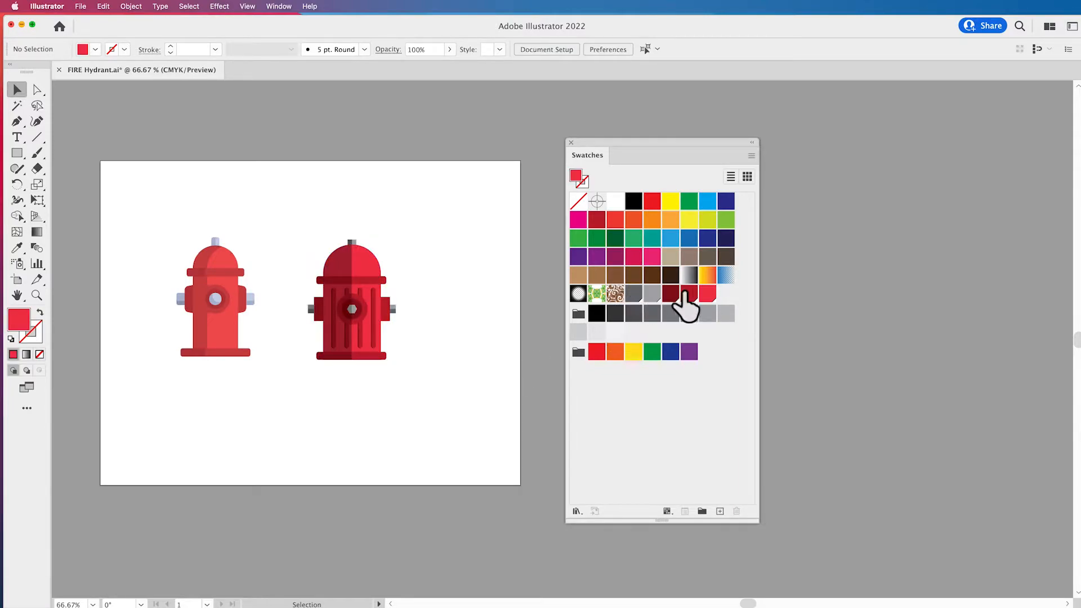
mouse_move(460, 388)
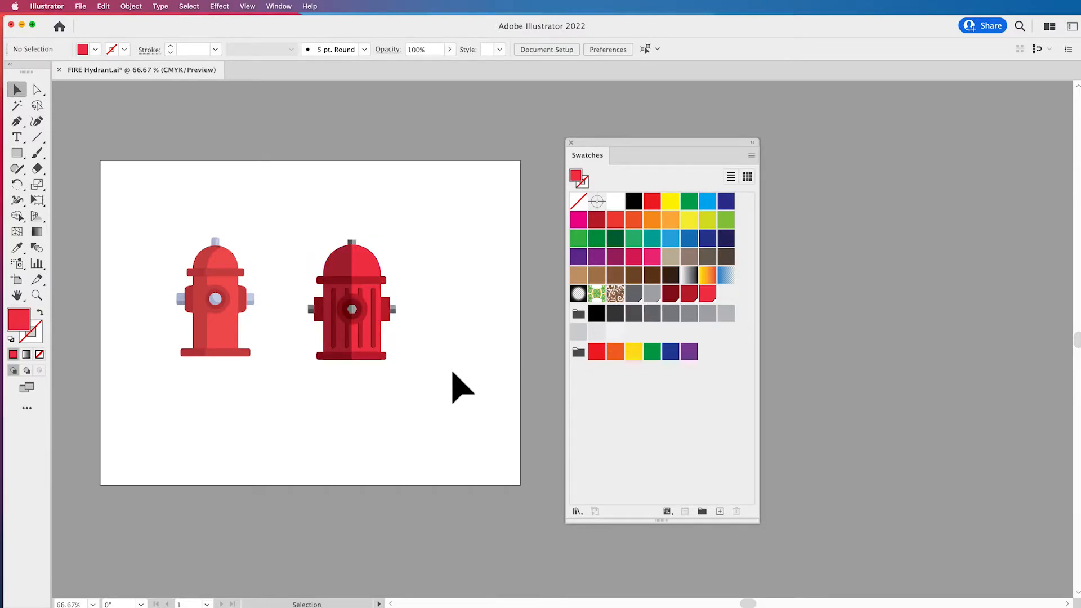
click(214, 298)
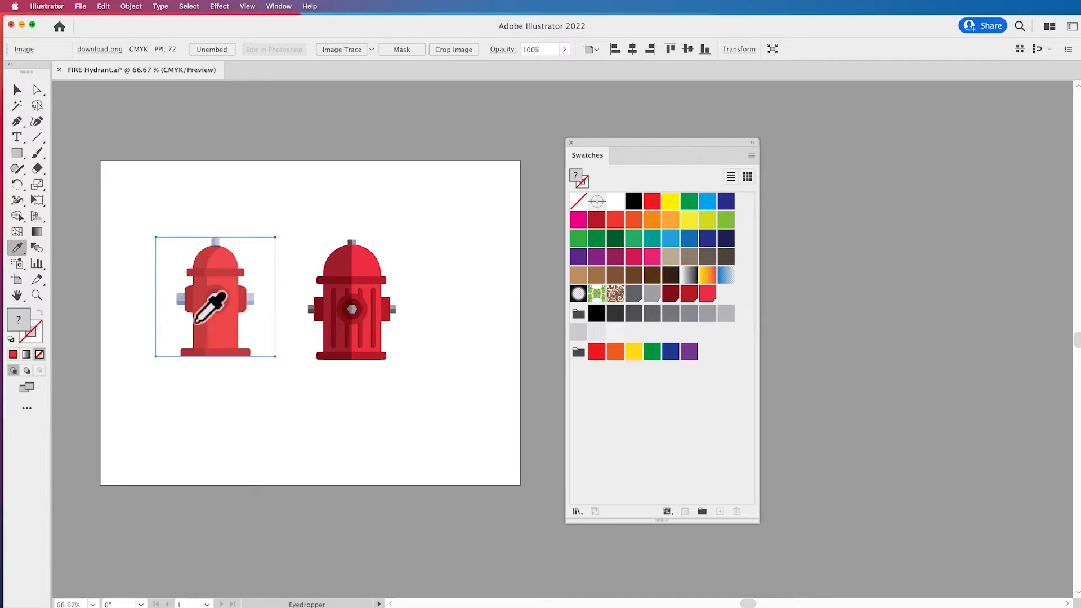
mouse_move(13, 263)
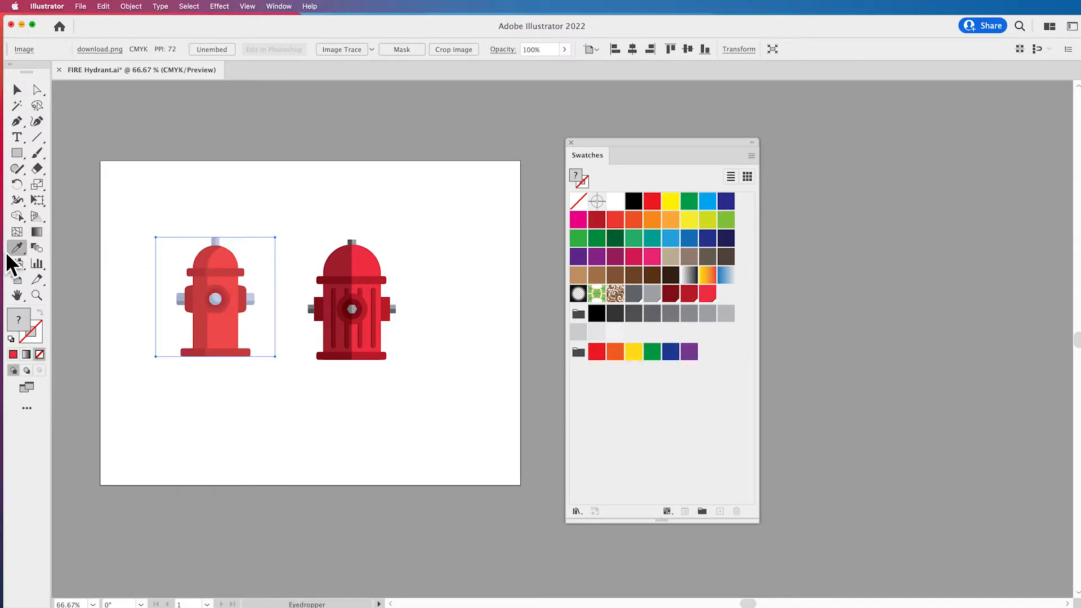
mouse_move(90, 234)
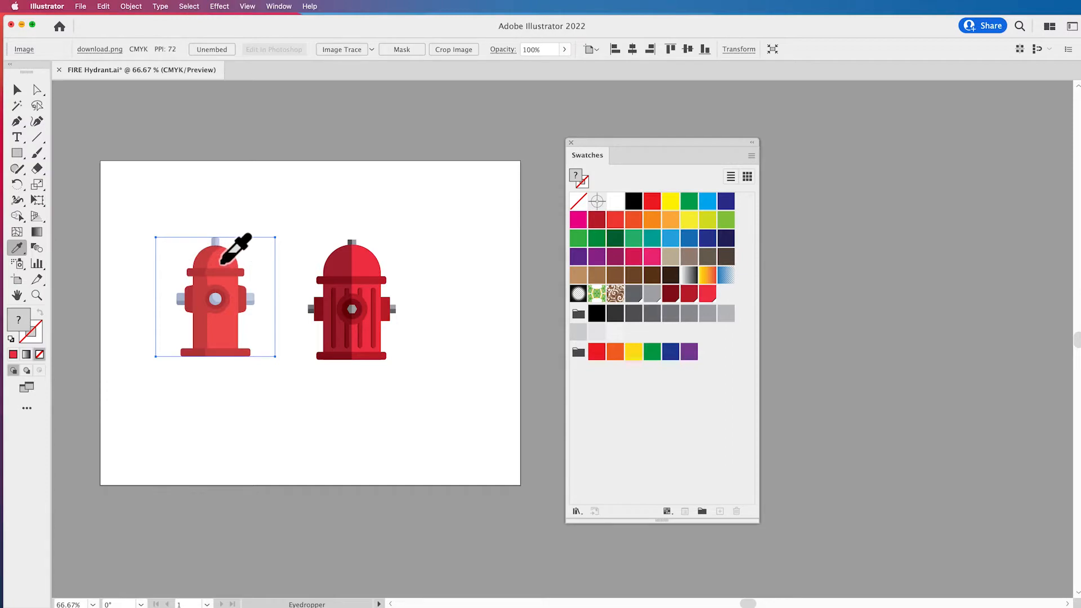
Sample the red of the hydrant photo's body with the Eyedropper as the current fill.
click(214, 276)
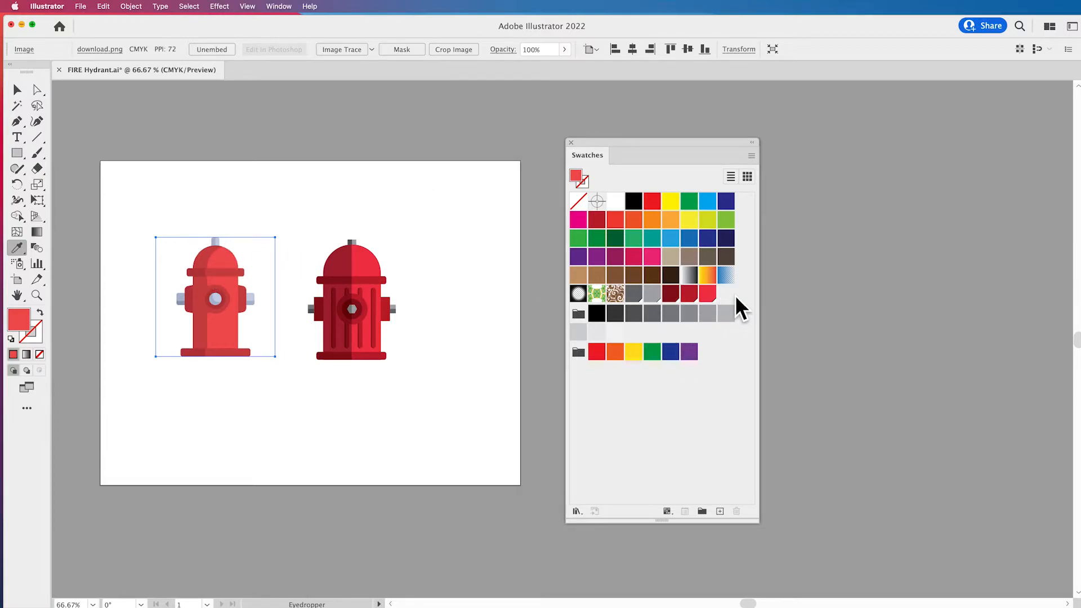
Save the sampled bright red as a global swatch from the Color panel, then sample the hydrant's darker red.
click(278, 7)
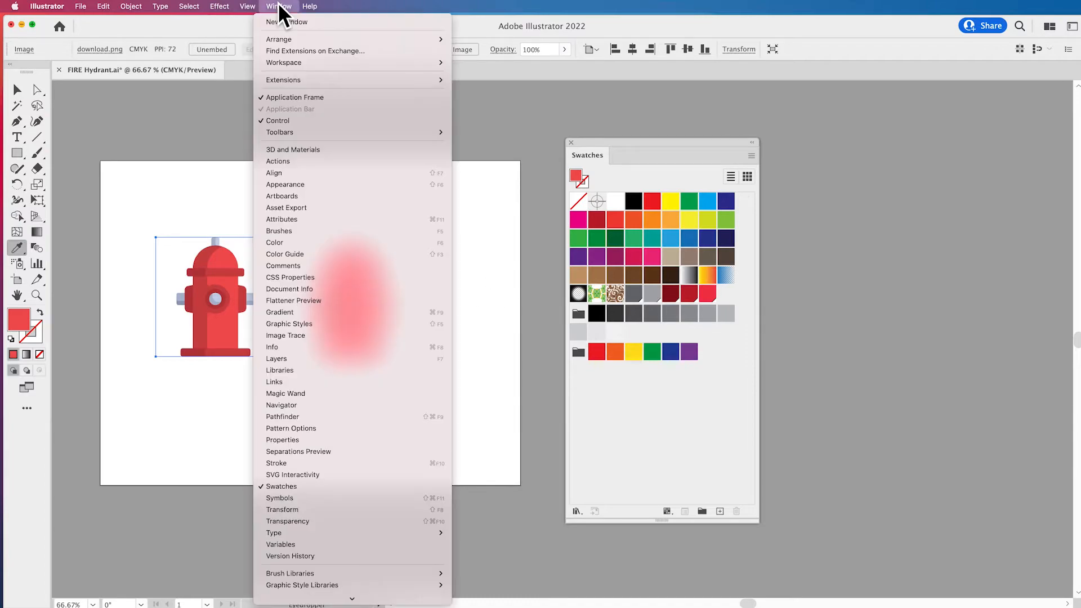
click(274, 242)
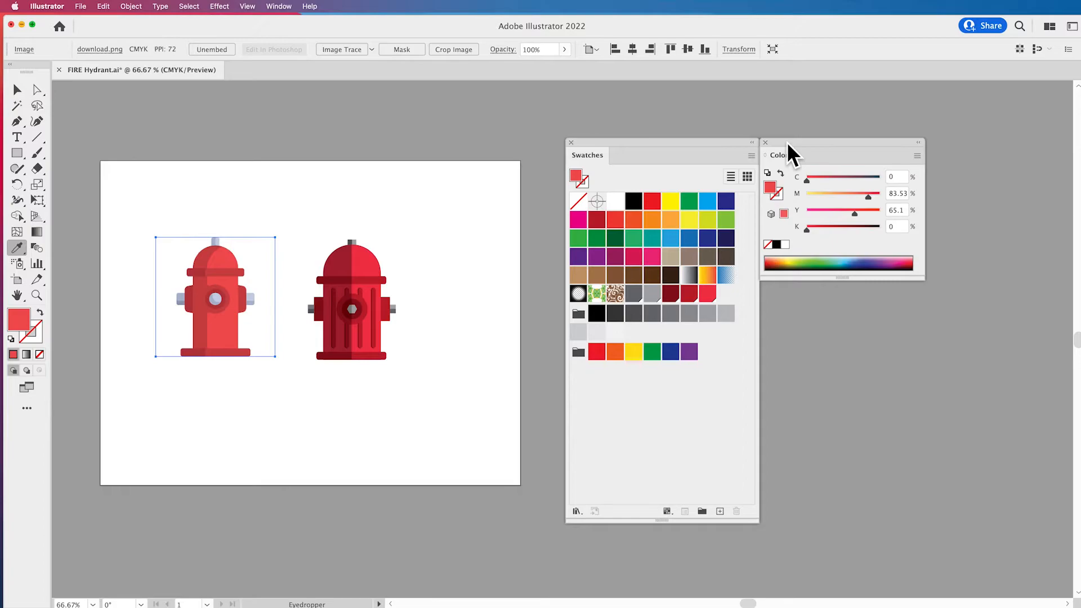
mouse_move(779, 204)
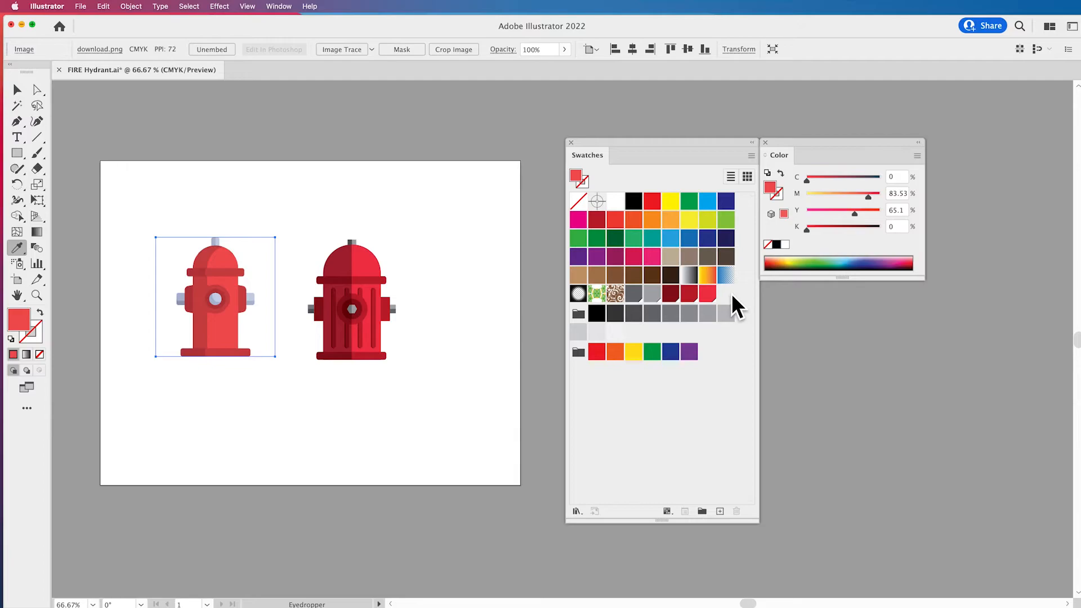
mouse_move(799, 175)
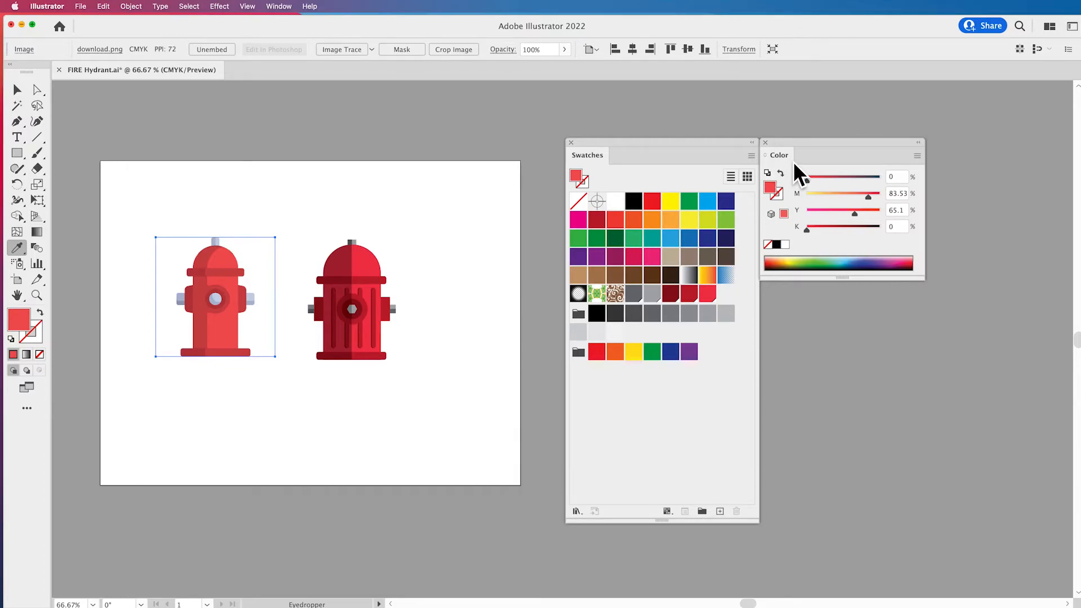
mouse_move(903, 165)
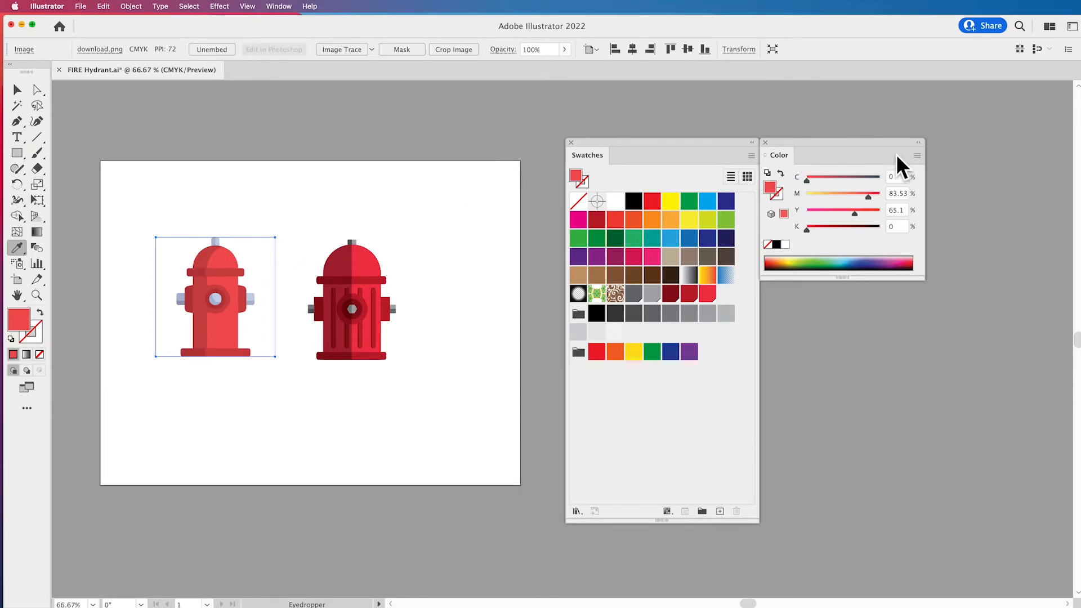
click(918, 157)
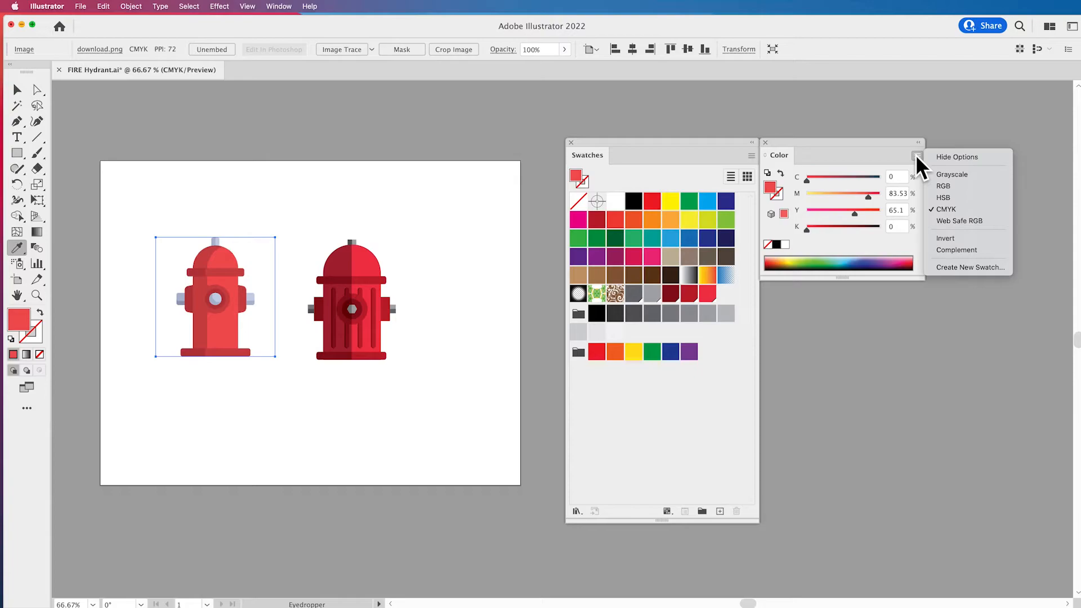
mouse_move(969, 268)
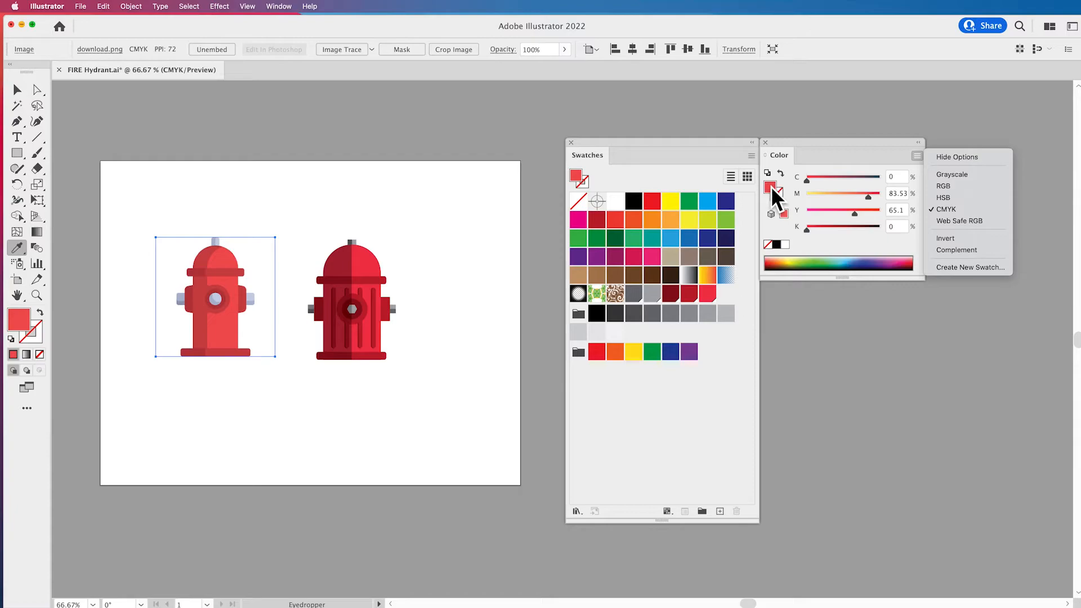
mouse_move(968, 268)
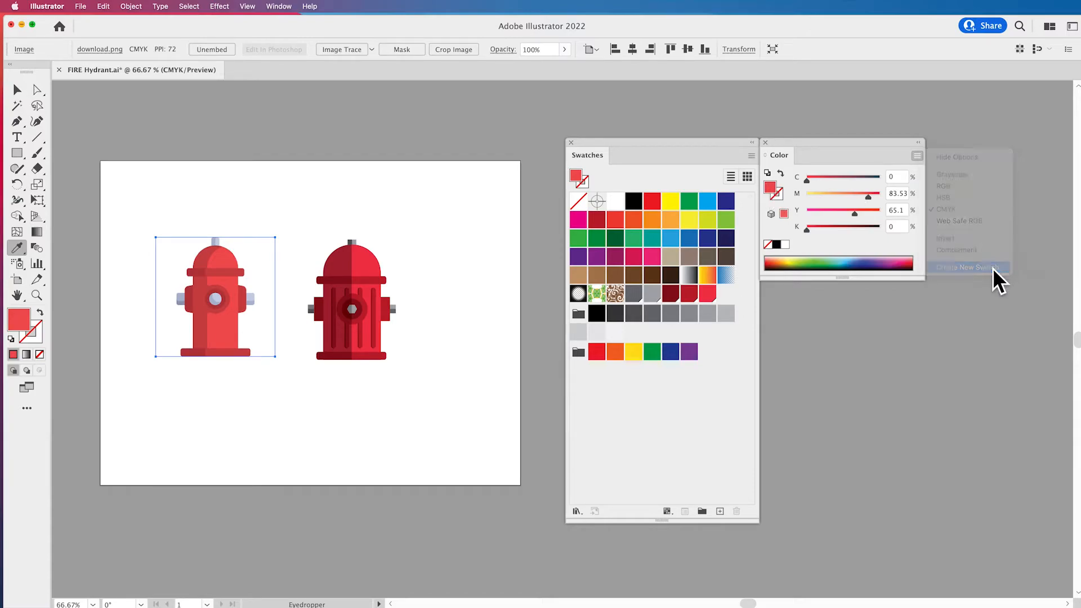
click(965, 268)
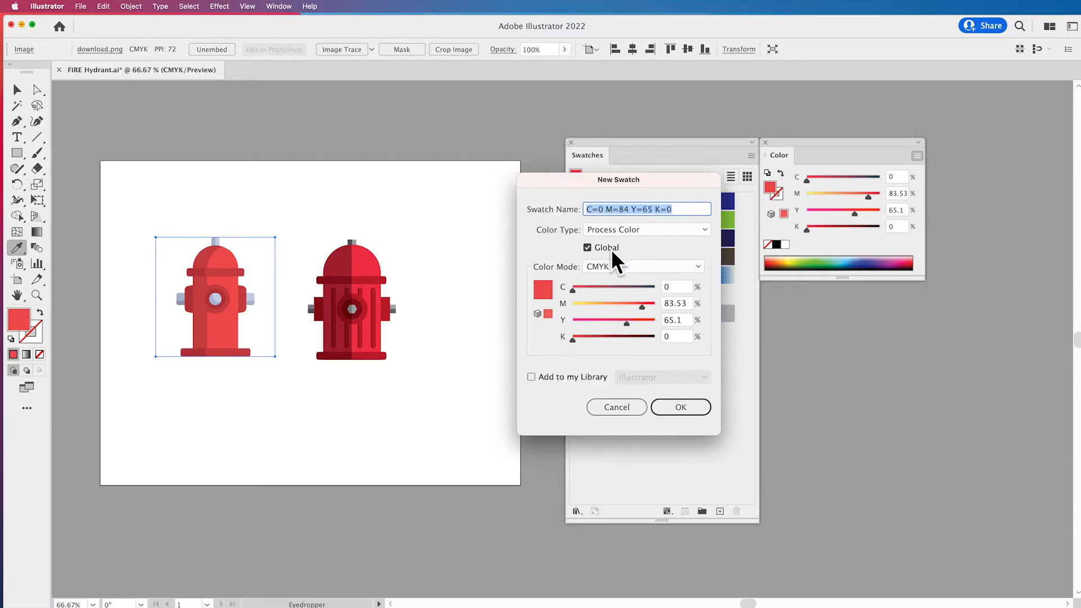
click(680, 406)
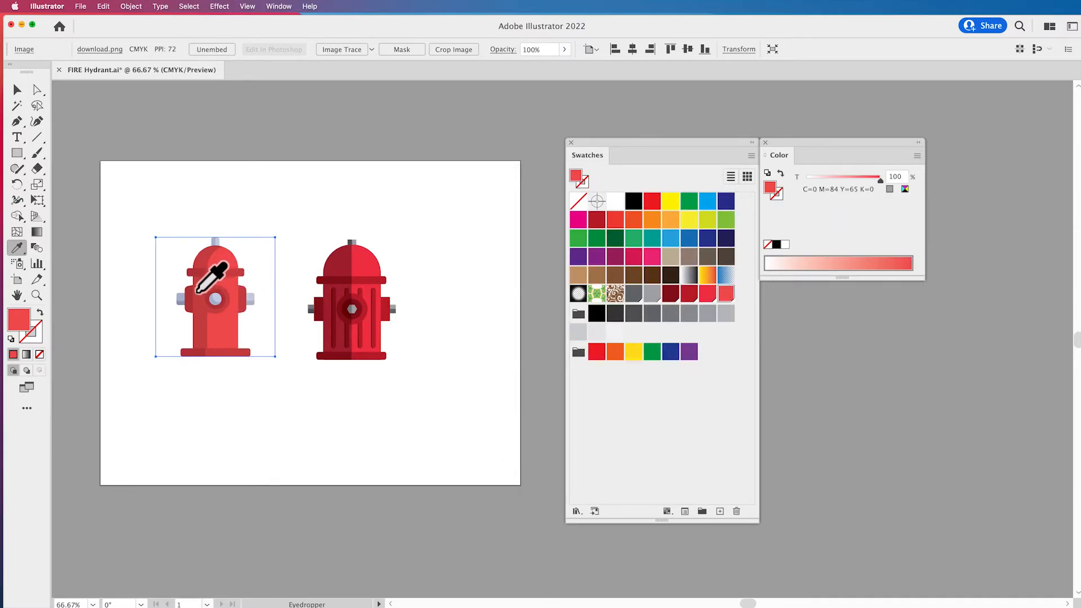
click(917, 155)
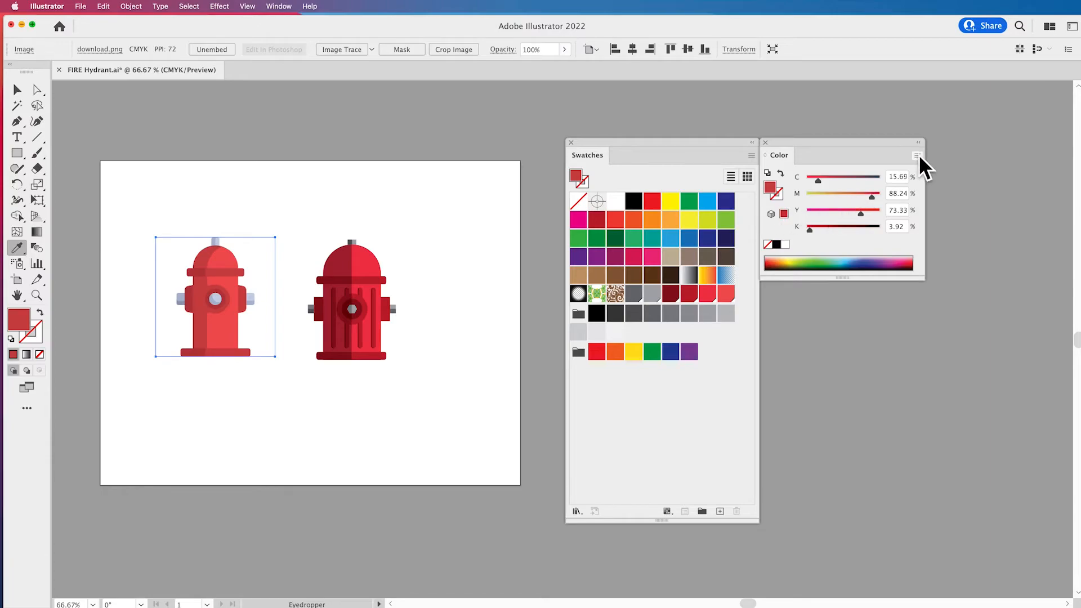
Save the darker hydrant red as a global swatch from the Color panel menu.
click(918, 157)
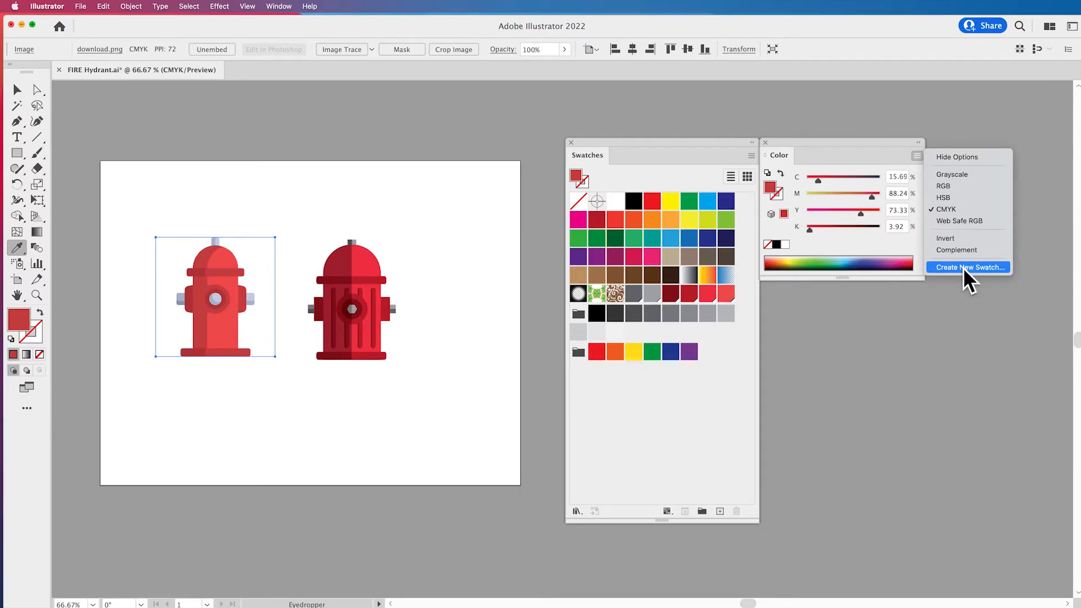
click(968, 268)
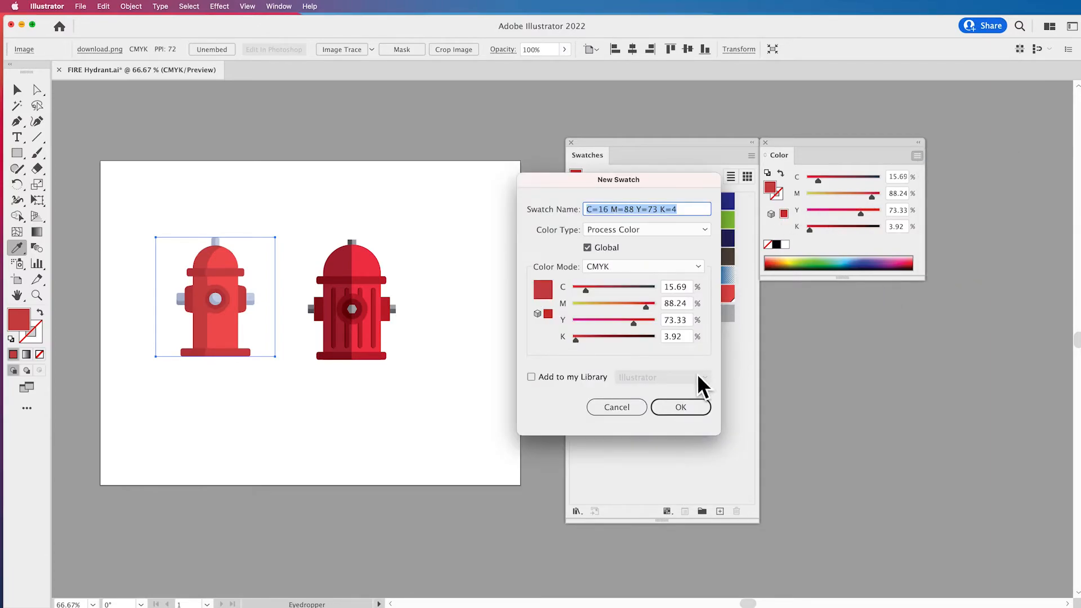
click(680, 407)
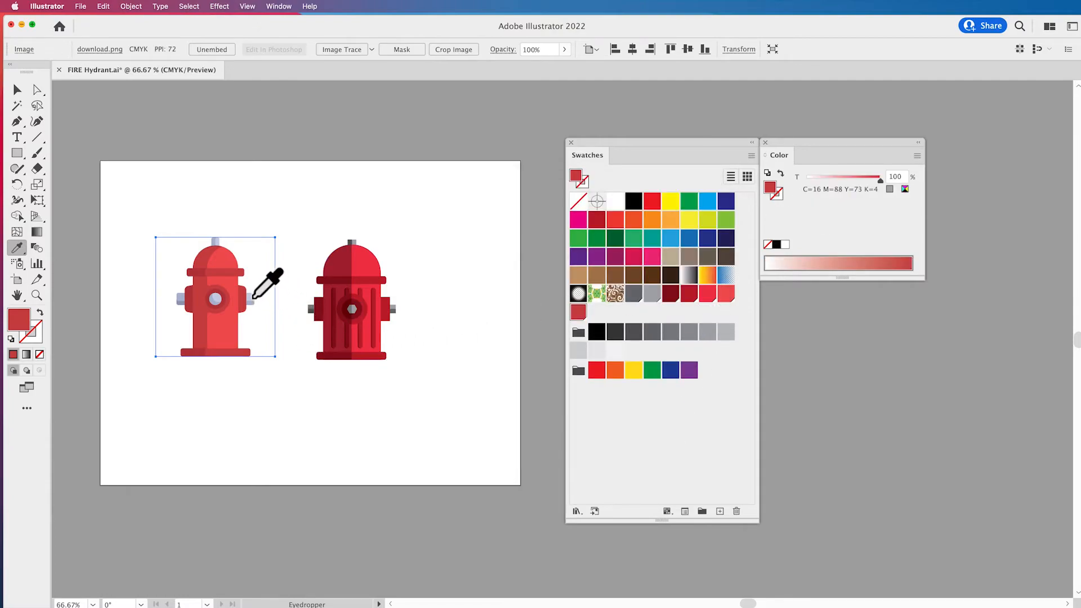
Sample the hydrant's pale grey-blue bolt and save it as another global swatch.
click(916, 155)
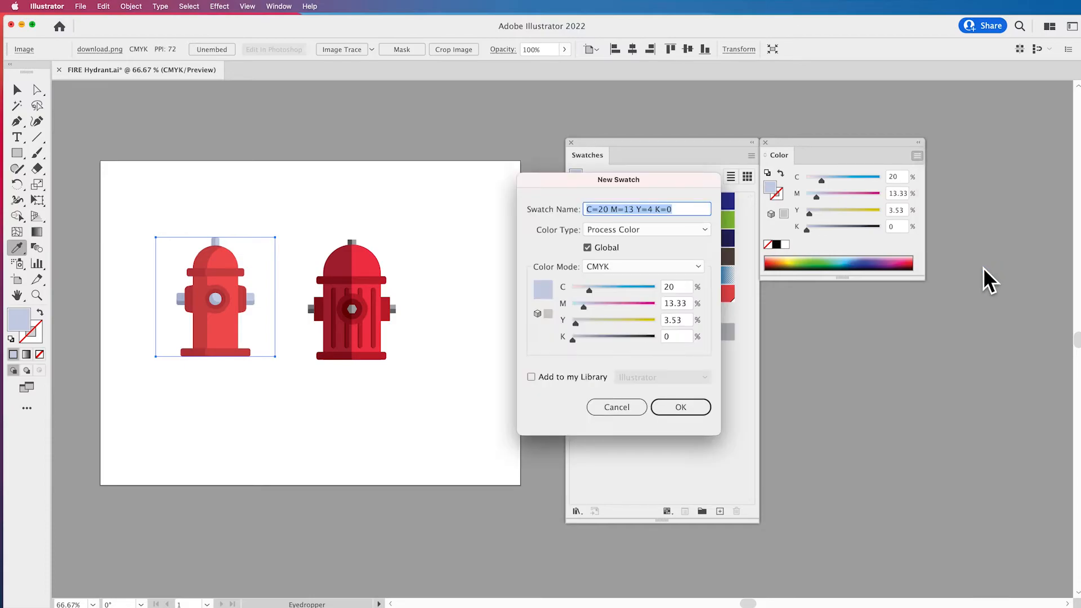
click(678, 406)
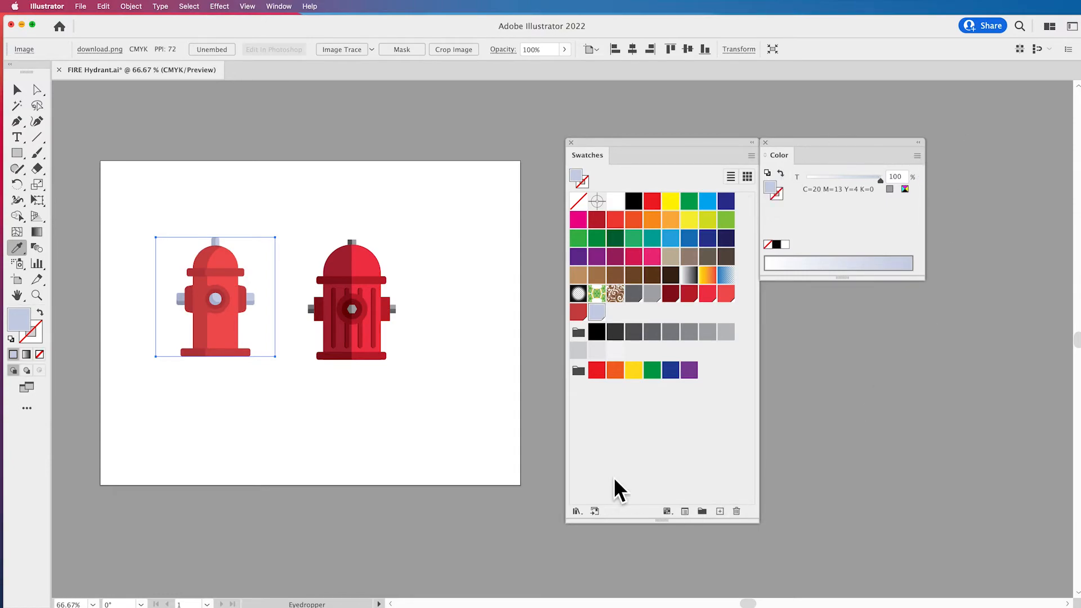
mouse_move(445, 355)
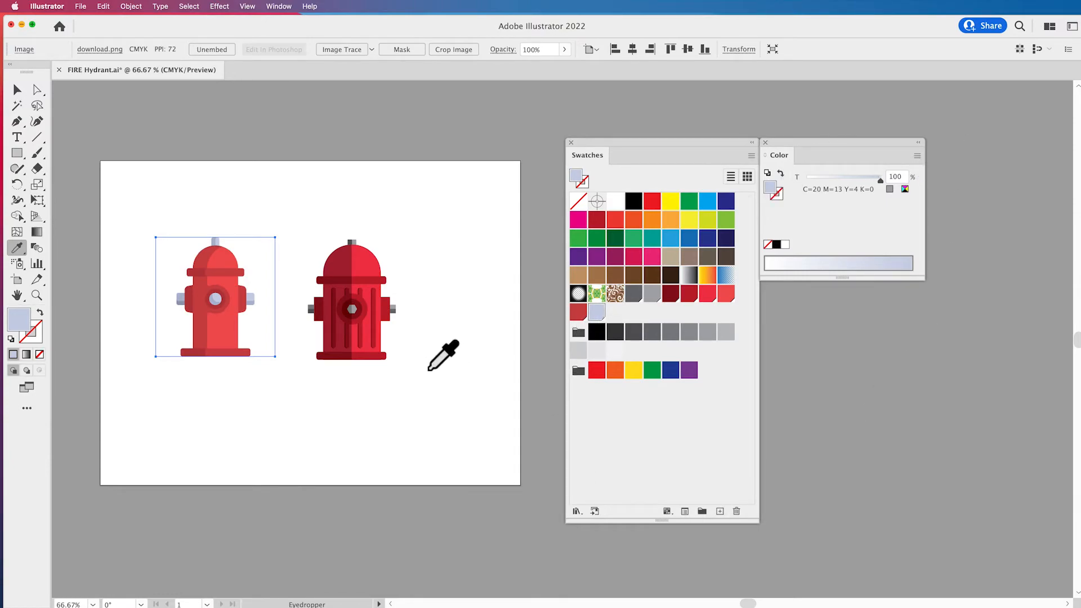
click(17, 90)
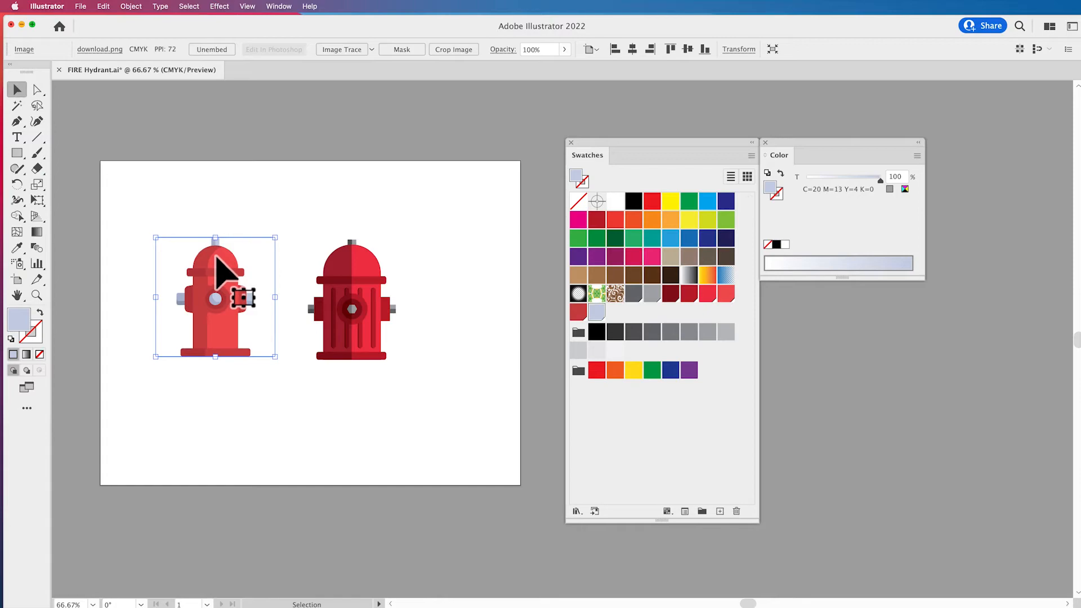
click(17, 248)
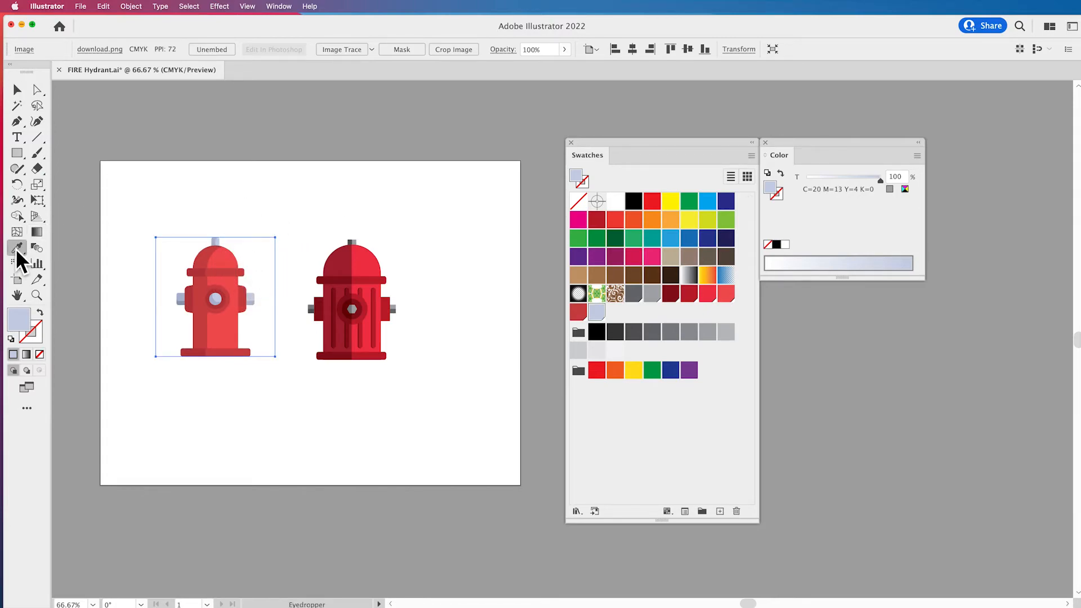
double_click(16, 247)
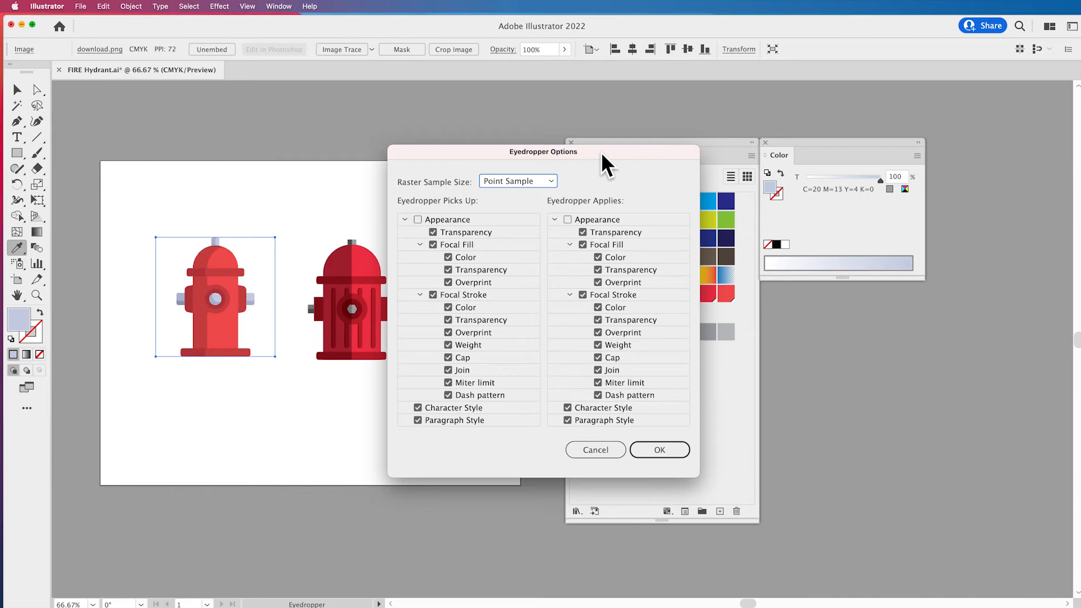
click(555, 220)
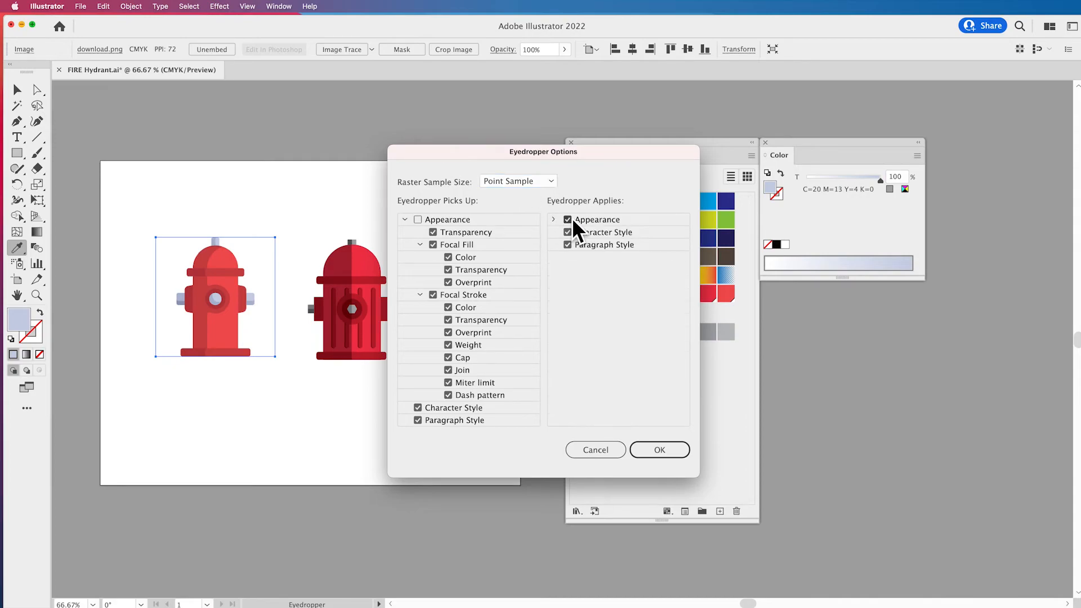
click(406, 219)
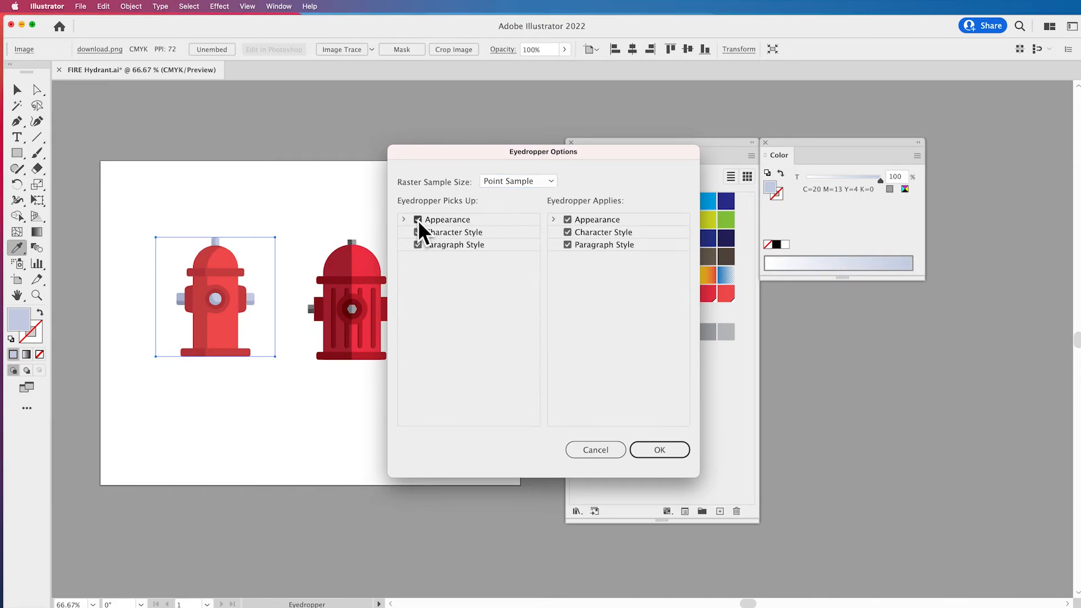
click(659, 449)
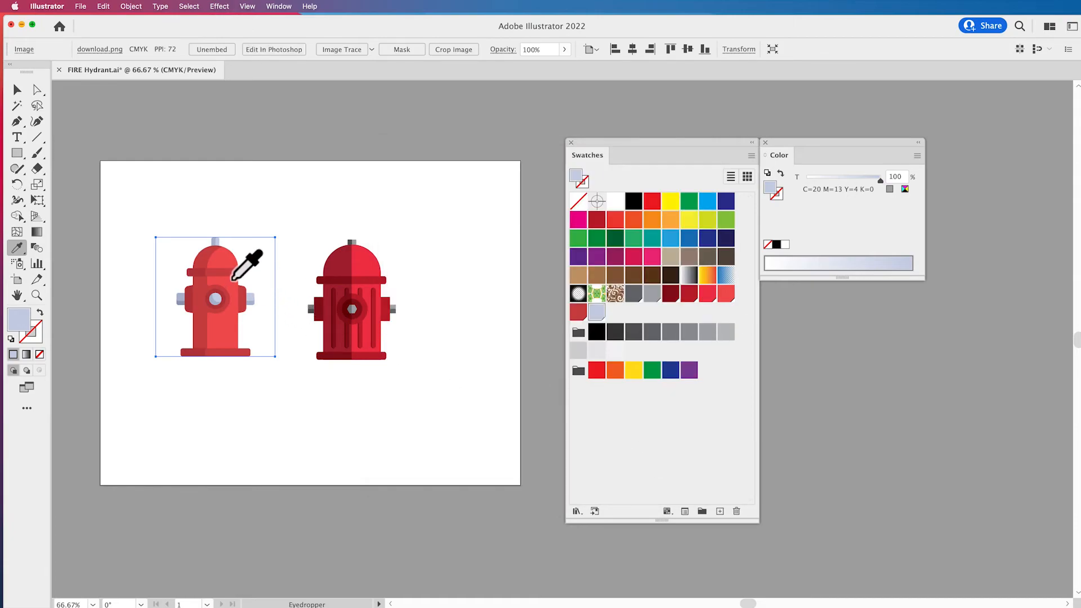
mouse_move(214, 307)
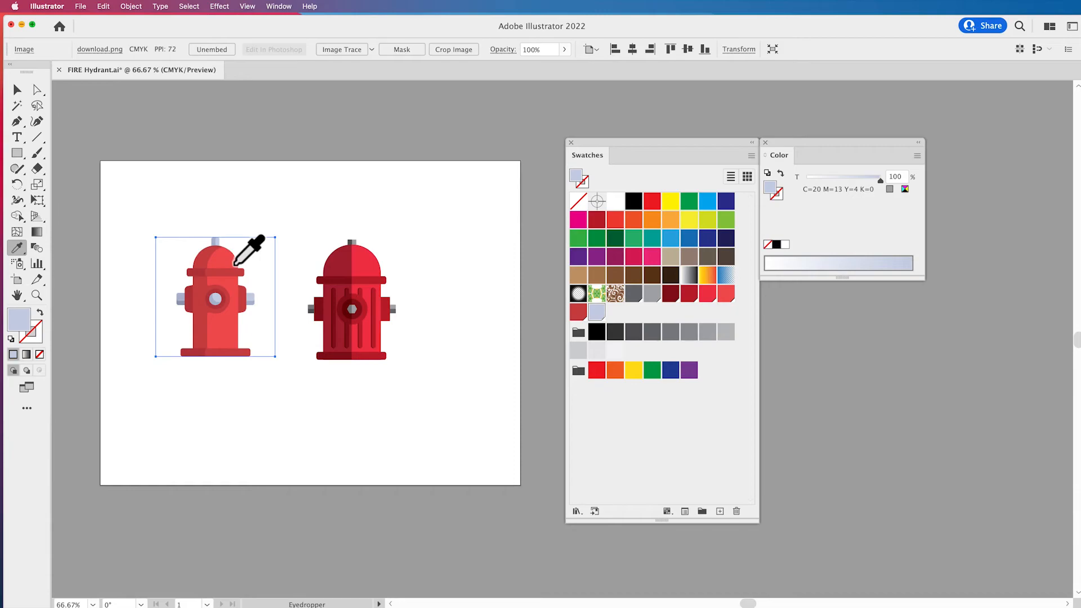
mouse_move(238, 317)
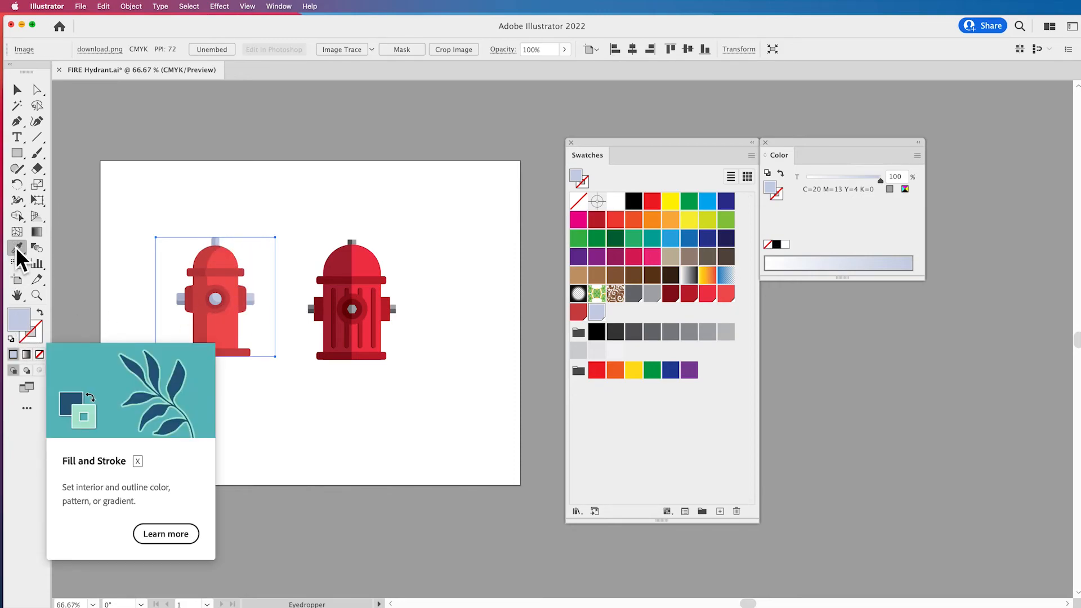
Dismiss the Eyedropper Options and sample the hydrant photo's darker red as the fill.
double_click(17, 248)
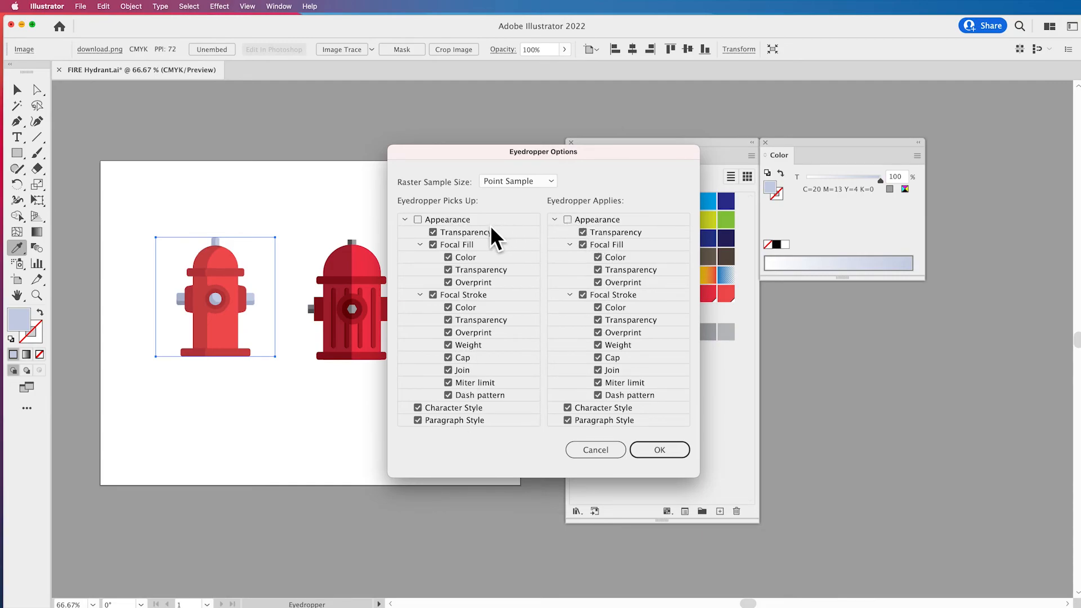
click(657, 449)
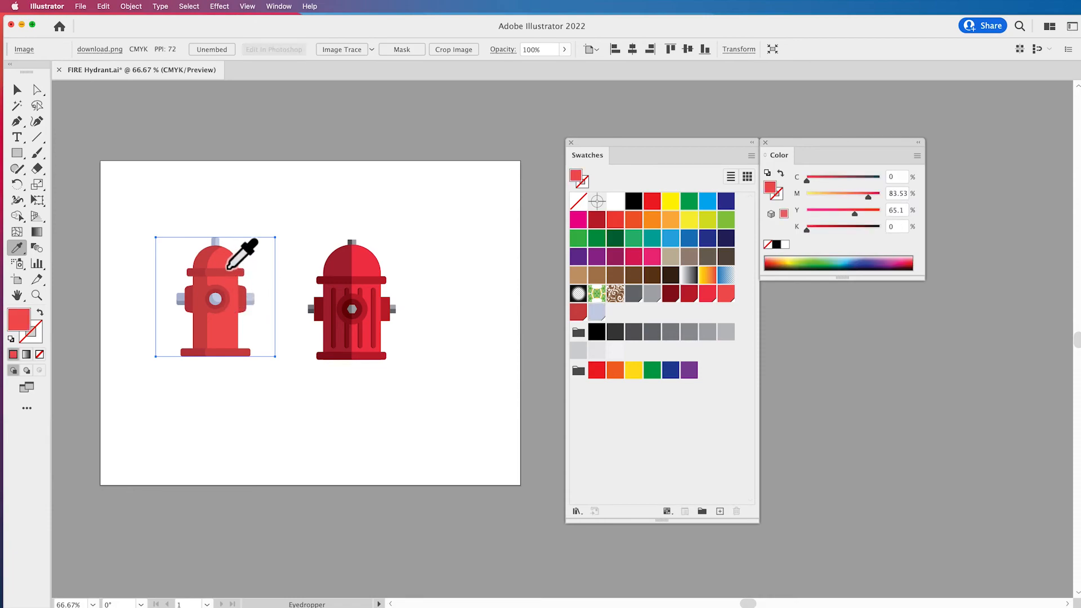
click(244, 259)
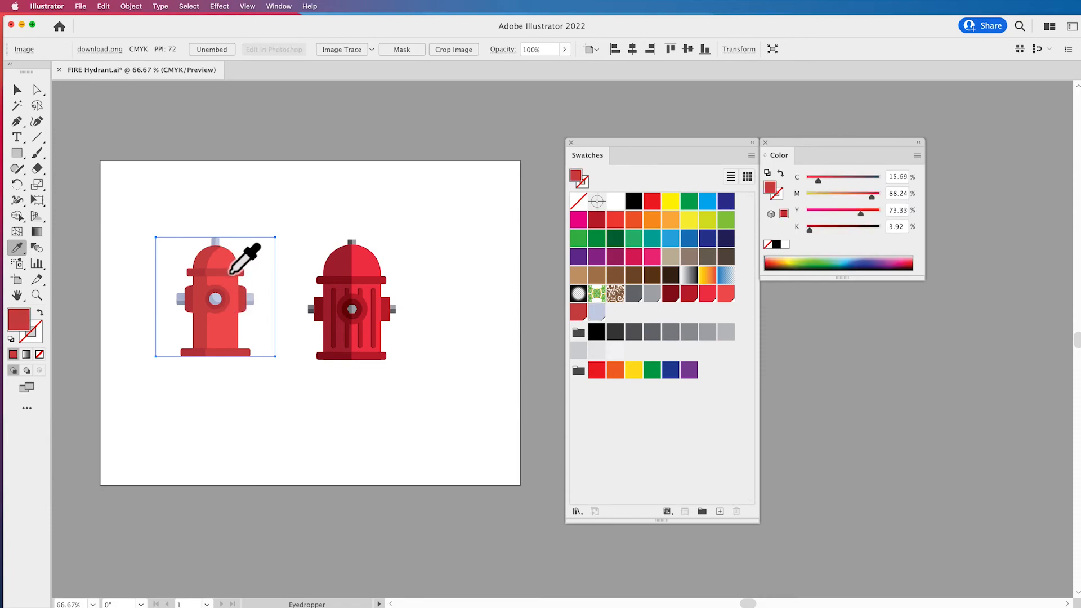